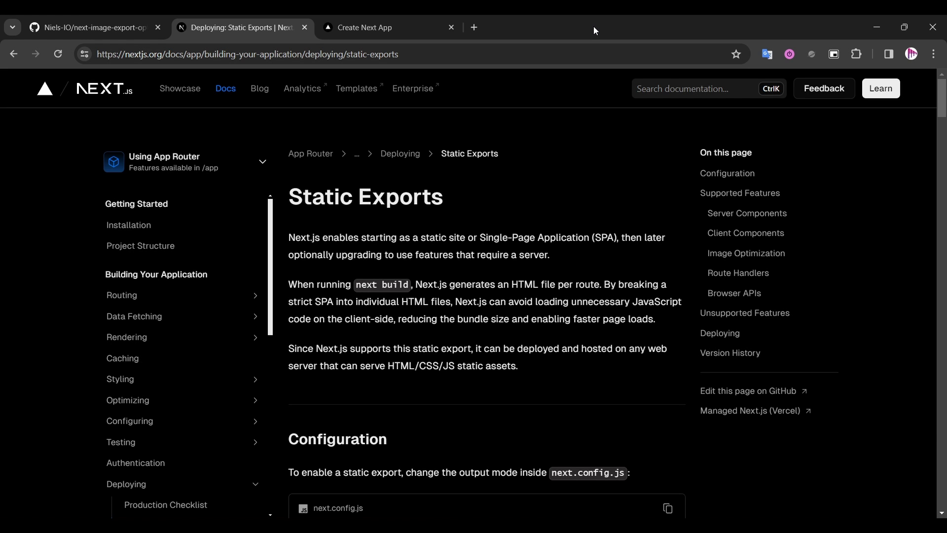
pyautogui.moveTo(568, 175)
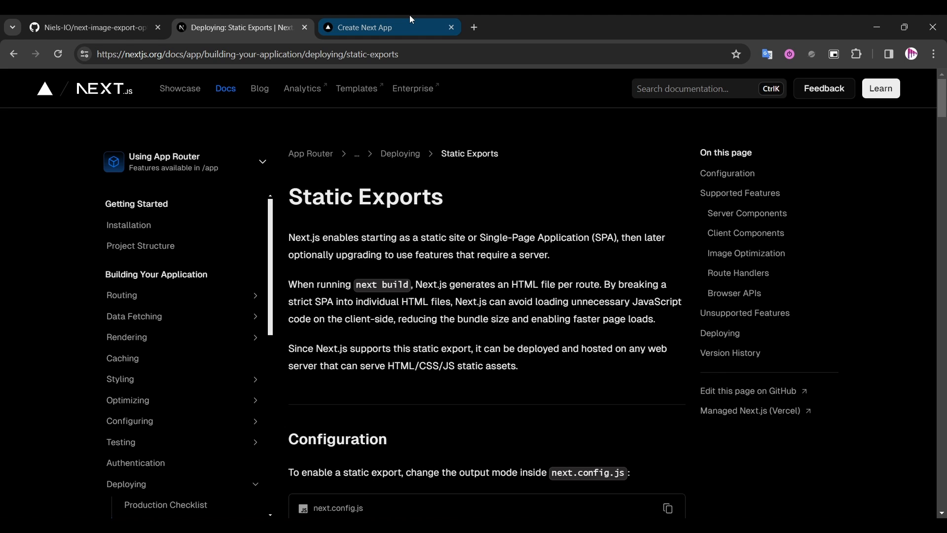
# Switch from the Static Exports docs to the localhost:3000 gallery app tab
pyautogui.click(381, 27)
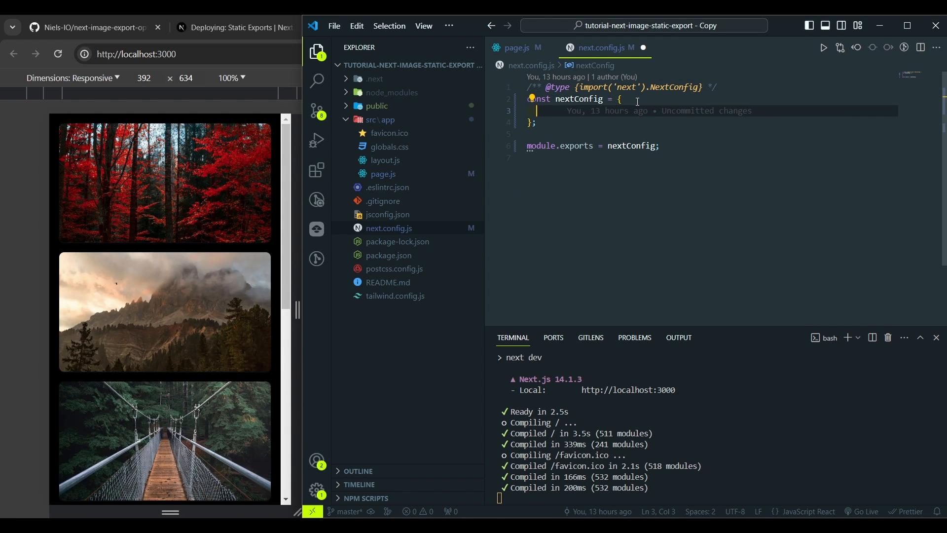
# Add output: 'export' to next.config.js and reload the gallery to see the error
pyautogui.write("output: '")
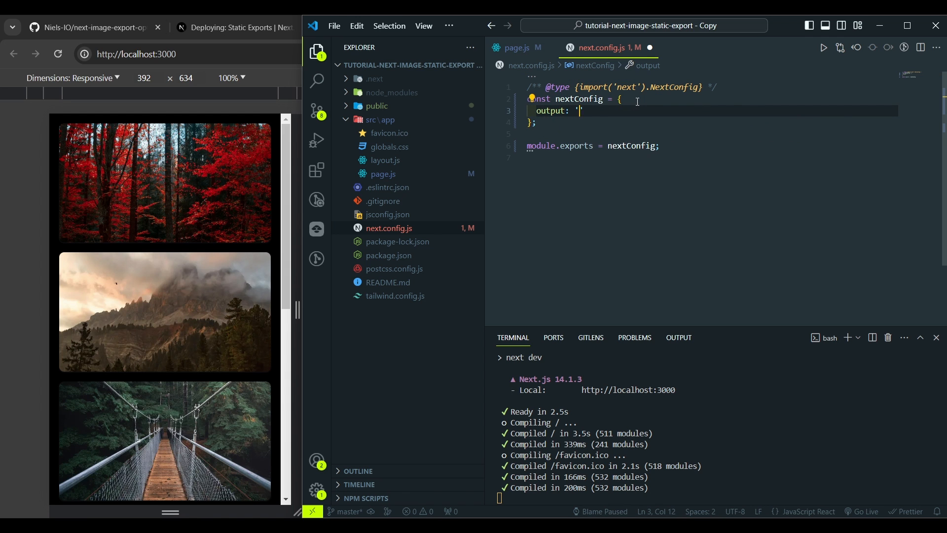
pyautogui.write('export')
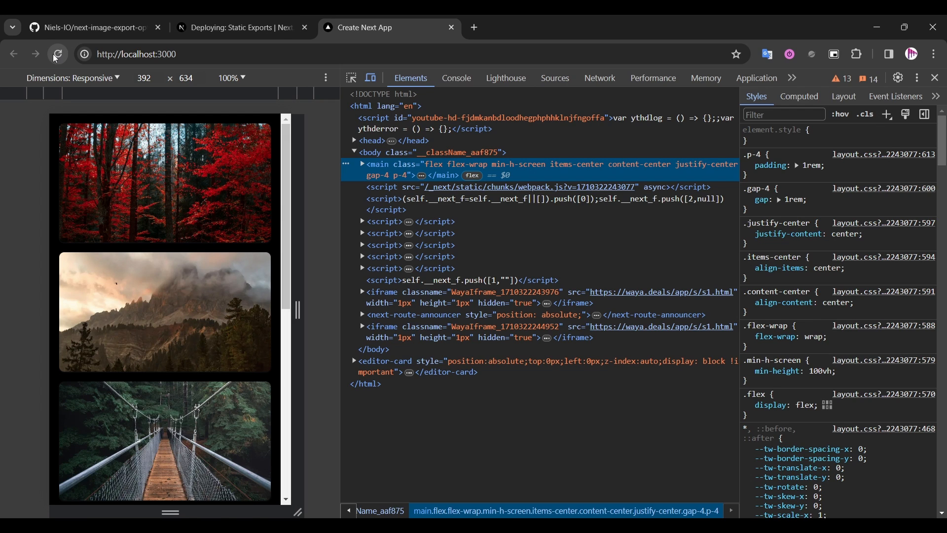
pyautogui.click(58, 54)
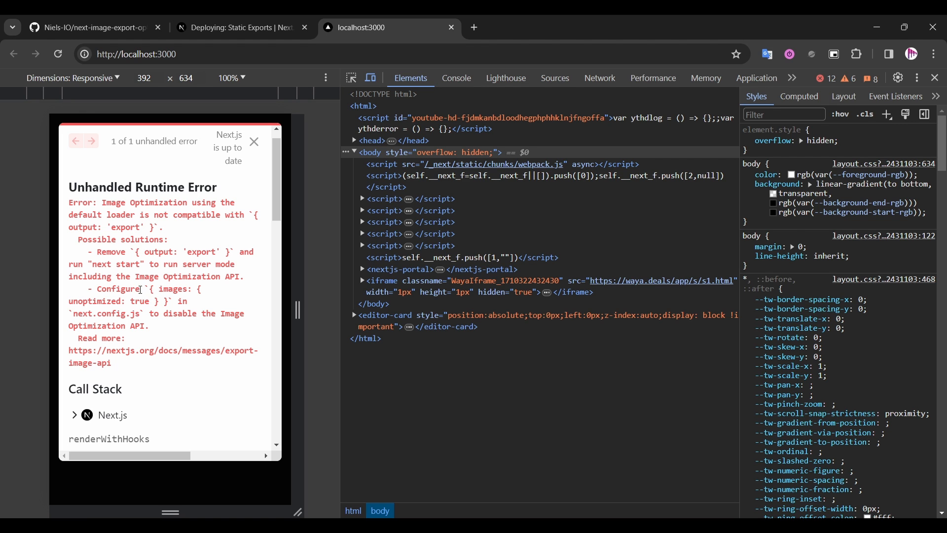
pyautogui.moveTo(573, 492)
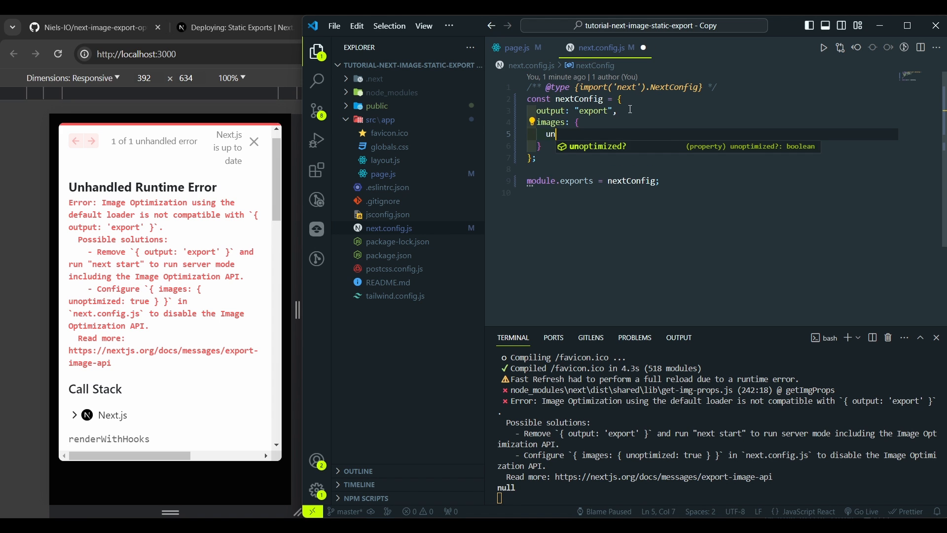
# Add images: { unoptimized: true } to next.config.js
pyautogui.write('optimized:')
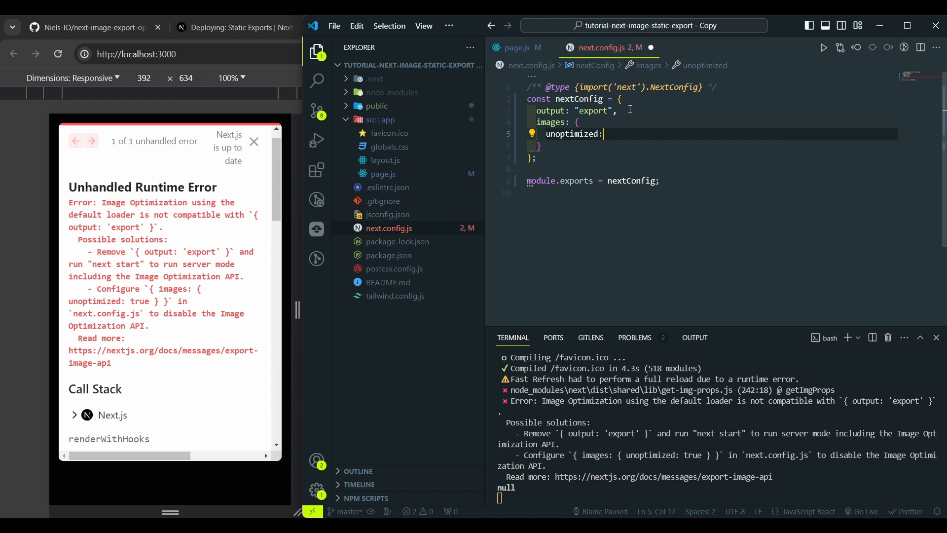
pyautogui.write('true,')
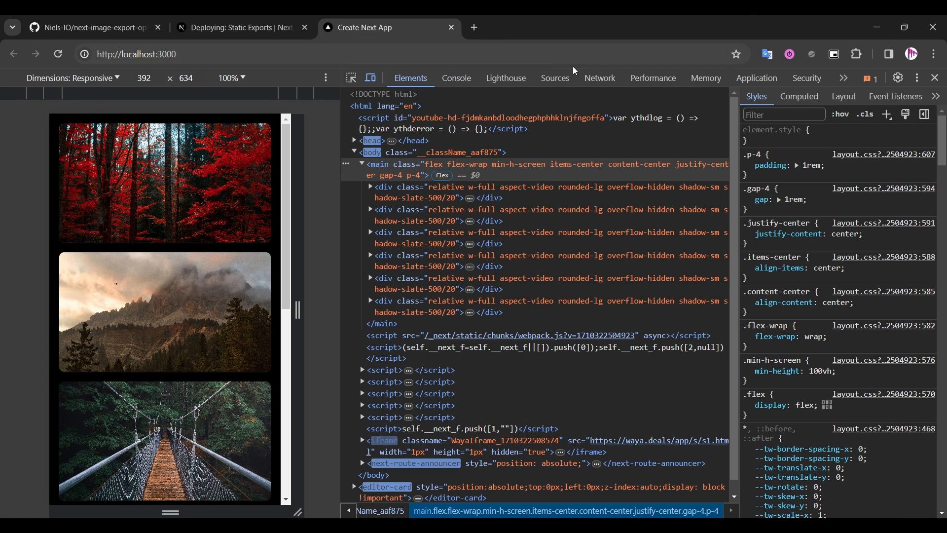
# Inspect the multi-megabyte JPEG requests in DevTools Network and throttle to Fast 3G
pyautogui.click(598, 78)
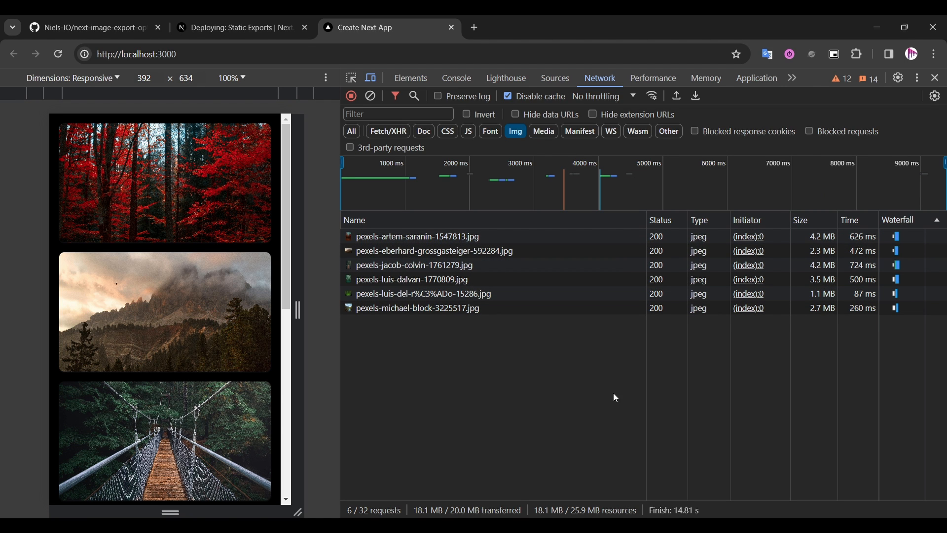
pyautogui.moveTo(247, 332)
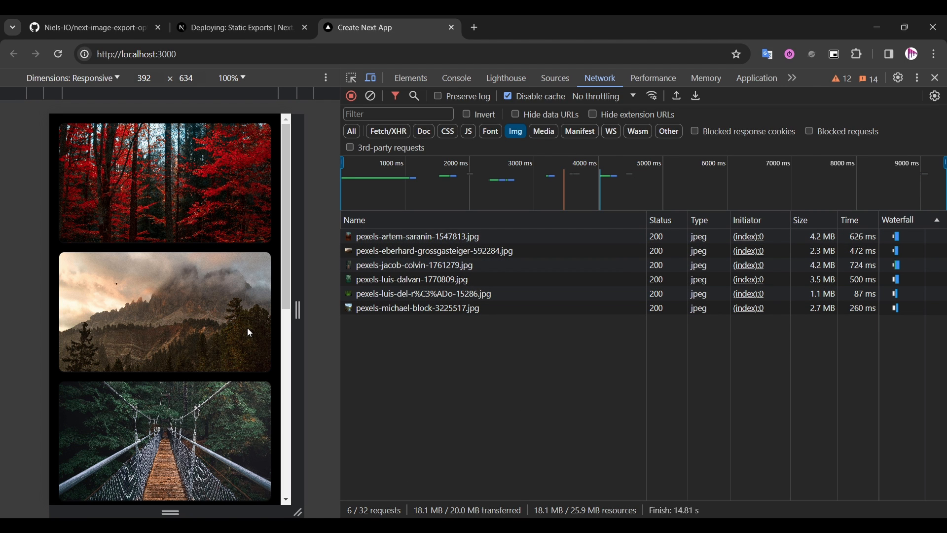
pyautogui.scroll(-3)
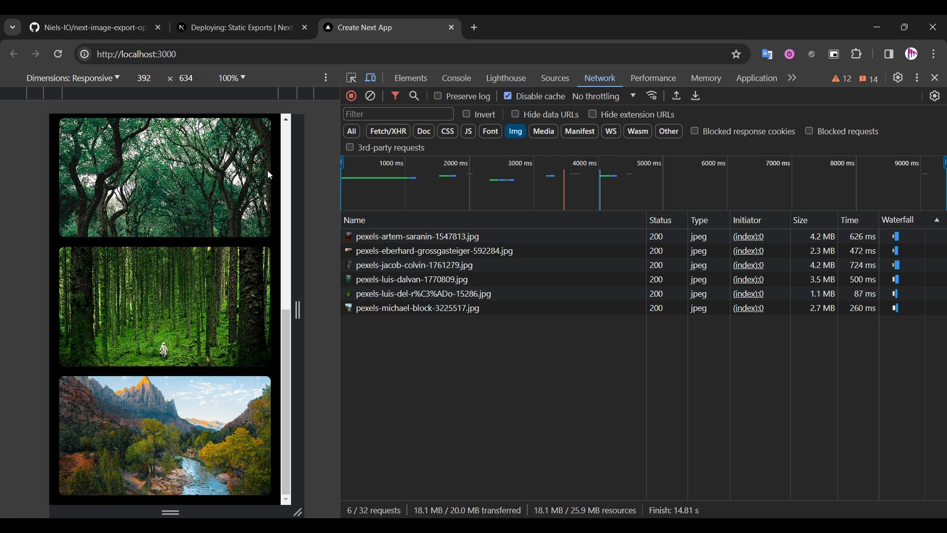
pyautogui.moveTo(559, 83)
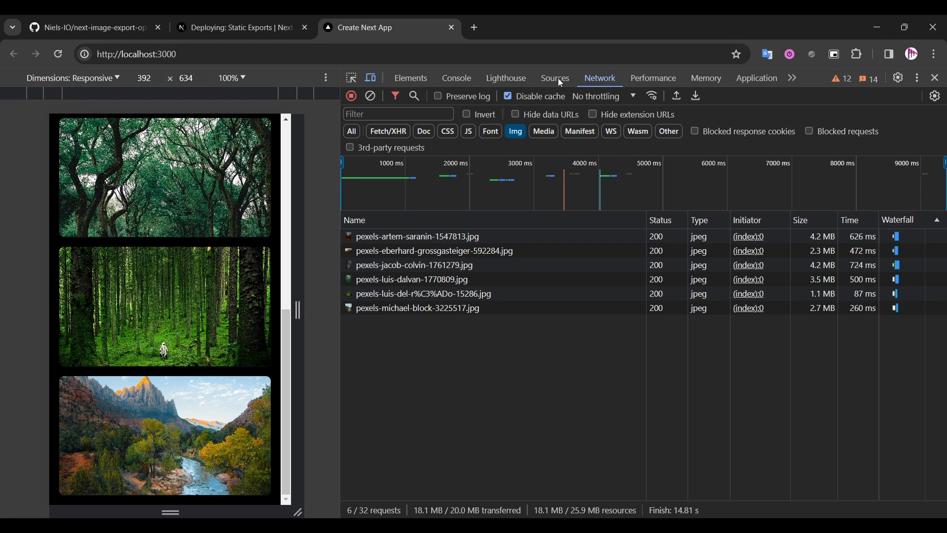
pyautogui.moveTo(633, 97)
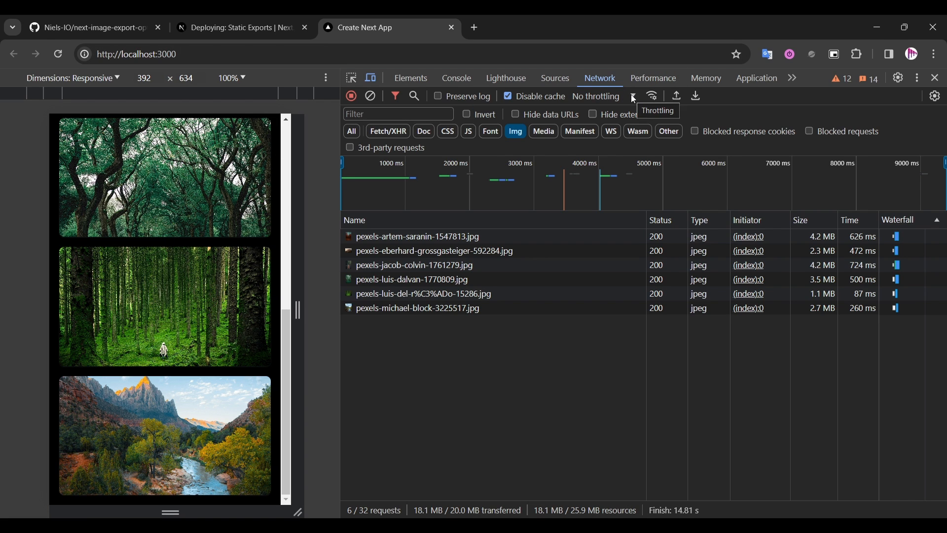
pyautogui.click(601, 96)
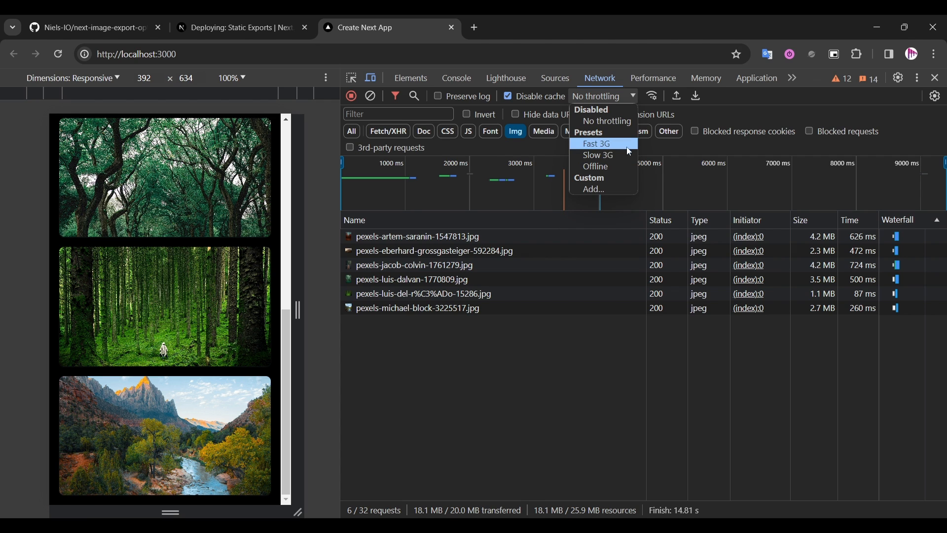
pyautogui.click(597, 143)
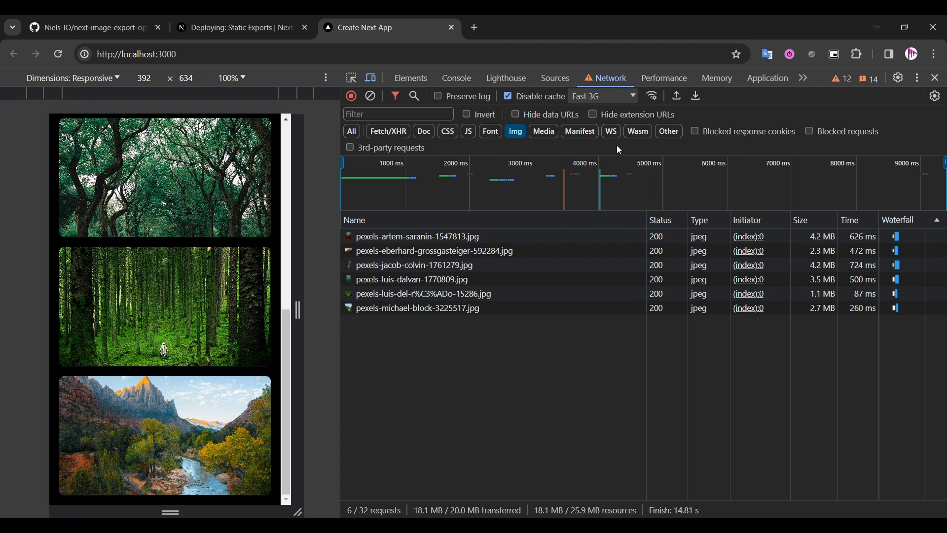
pyautogui.click(57, 54)
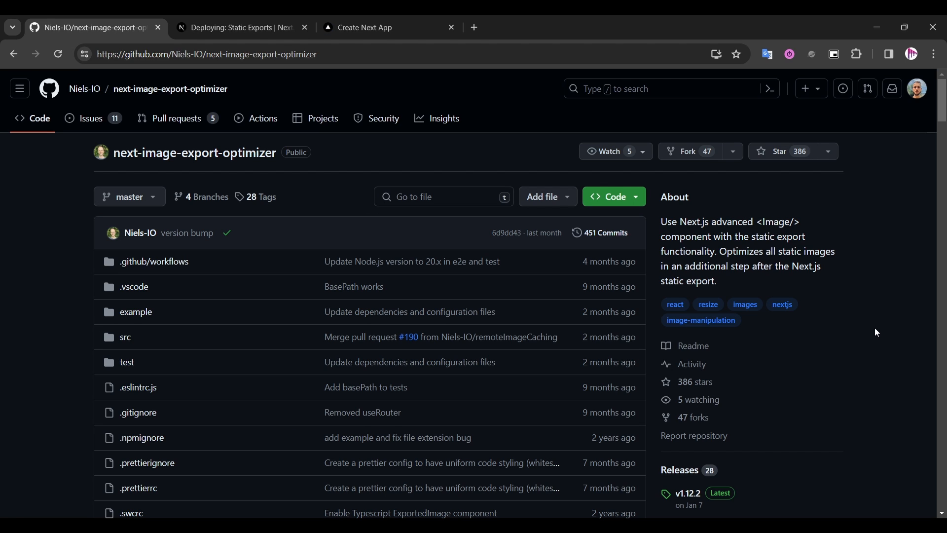
pyautogui.moveTo(817, 245)
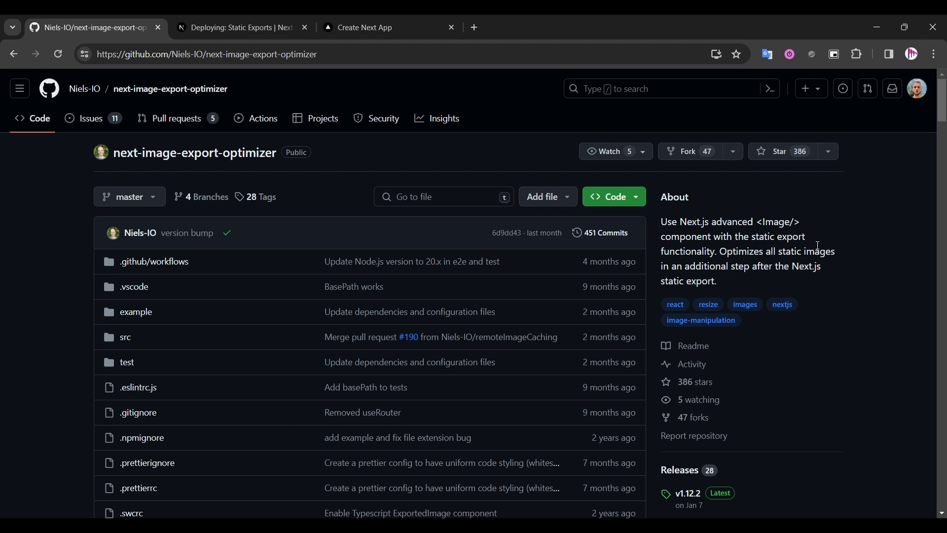
pyautogui.moveTo(674, 291)
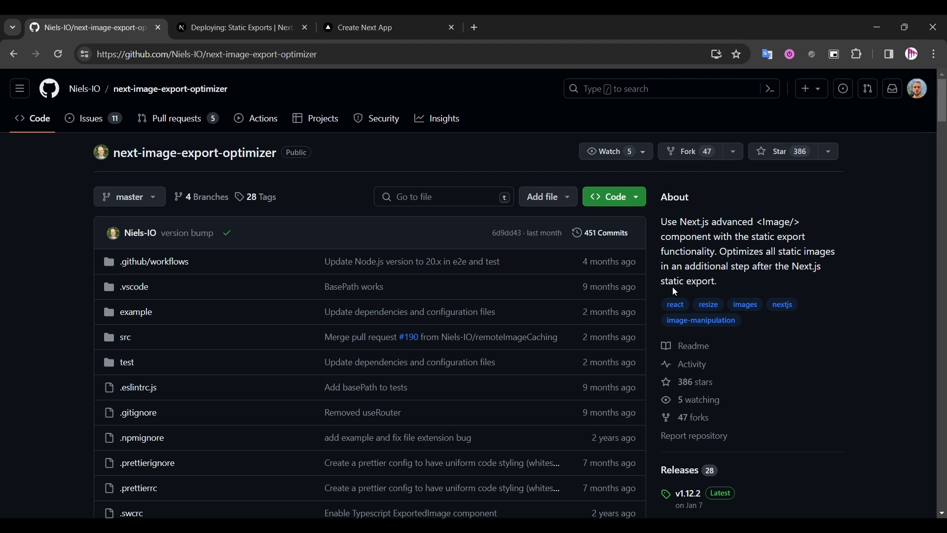
pyautogui.moveTo(901, 435)
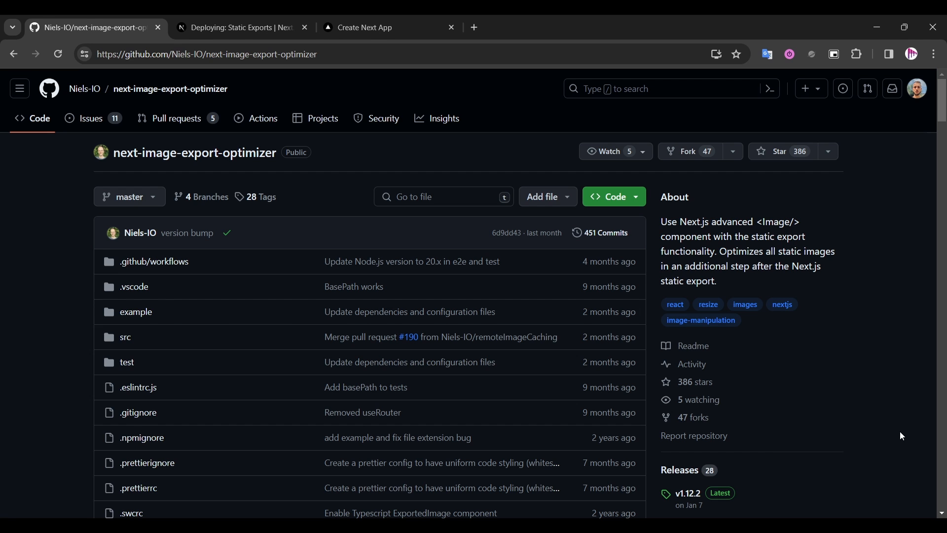
# Read the README features and highlight the default image quality value of 75
pyautogui.scroll(-3)
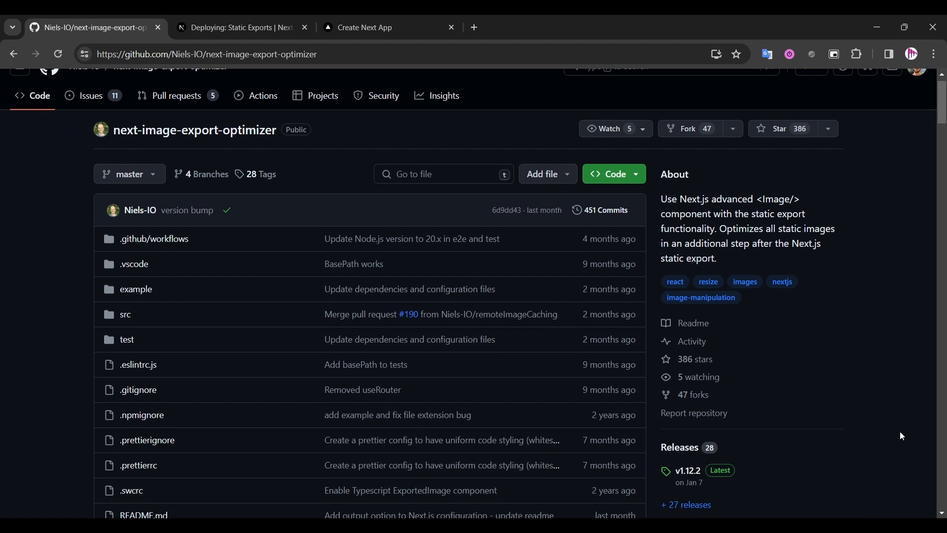
pyautogui.scroll(-3)
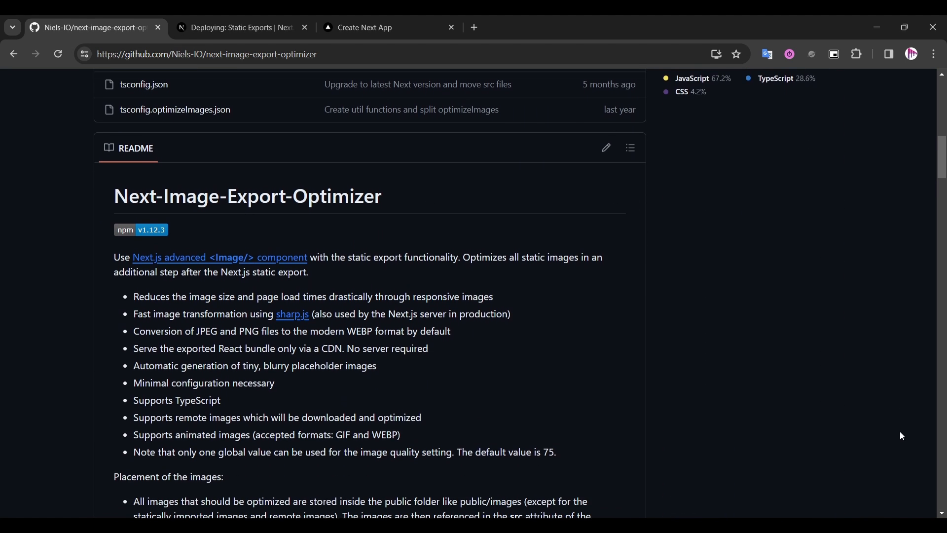
pyautogui.scroll(-3)
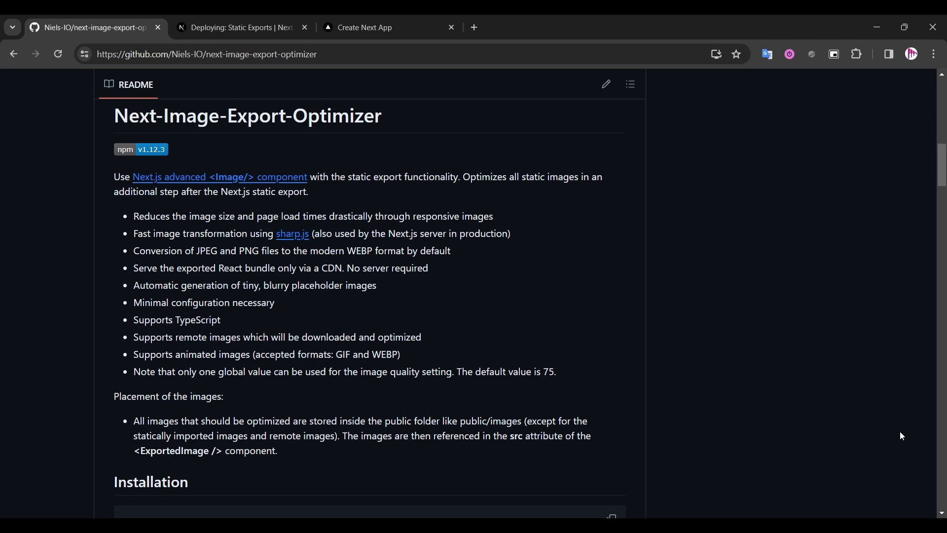
pyautogui.moveTo(134, 215)
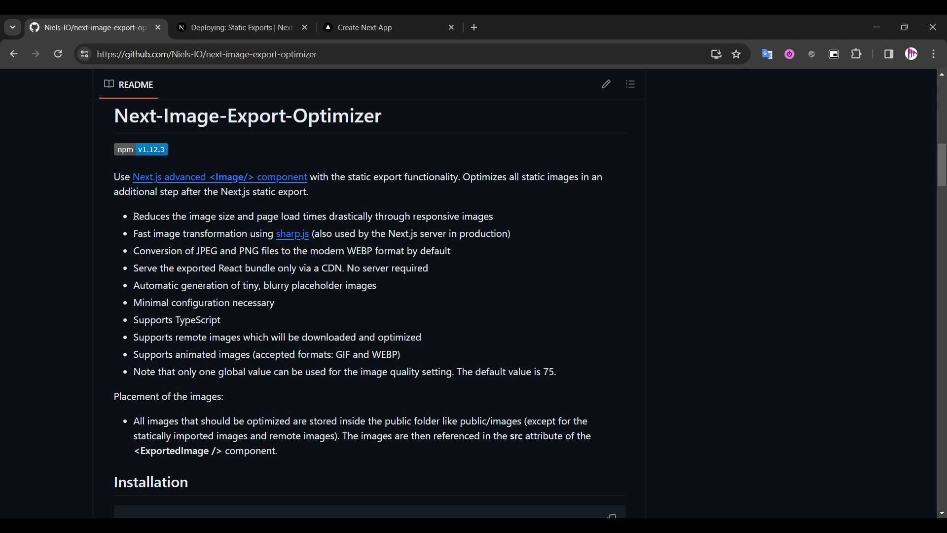
pyautogui.moveTo(455, 251)
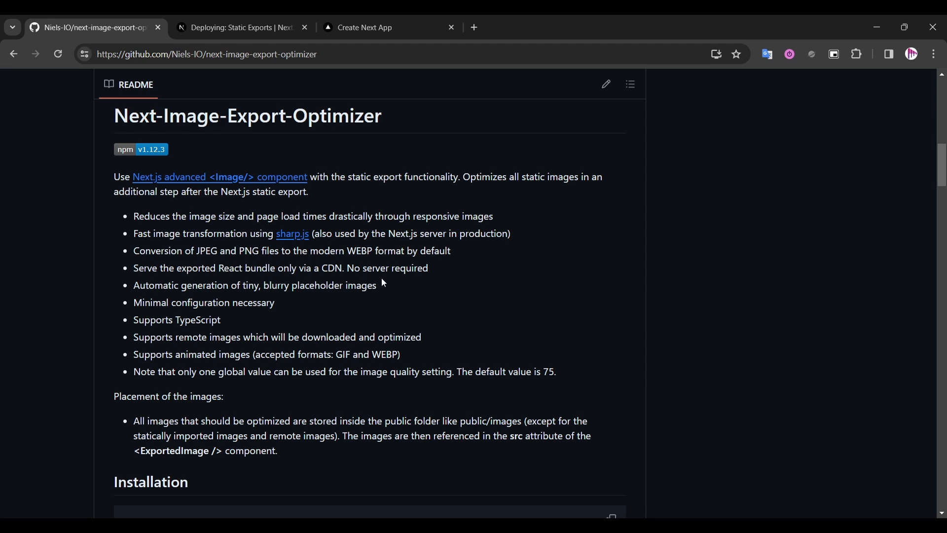
pyautogui.moveTo(253, 317)
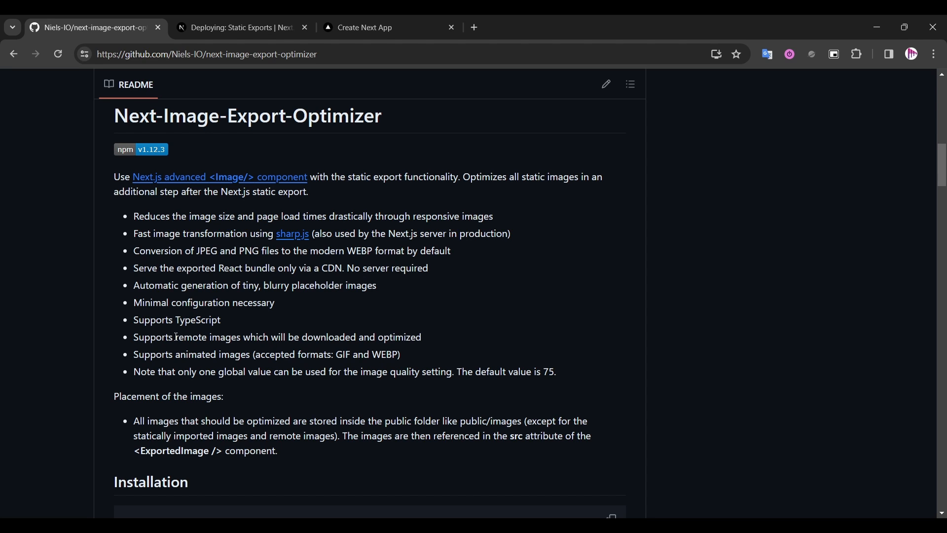
pyautogui.moveTo(169, 354); pyautogui.dragTo(249, 354)
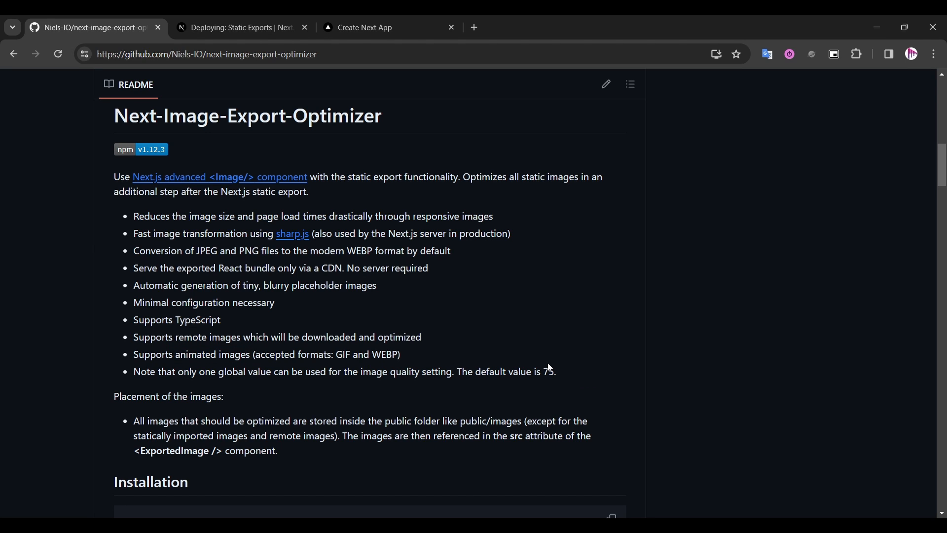
pyautogui.moveTo(360, 372); pyautogui.dragTo(556, 372)
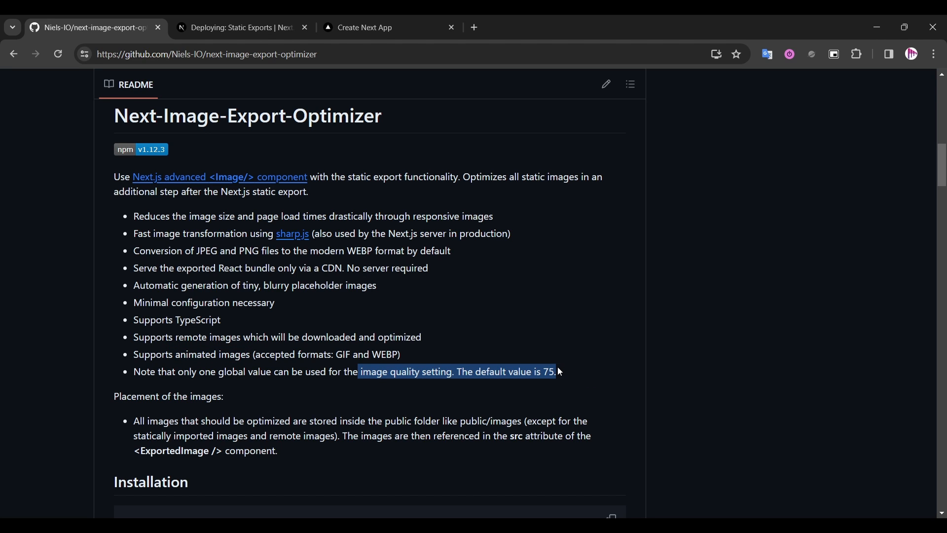
pyautogui.scroll(-3)
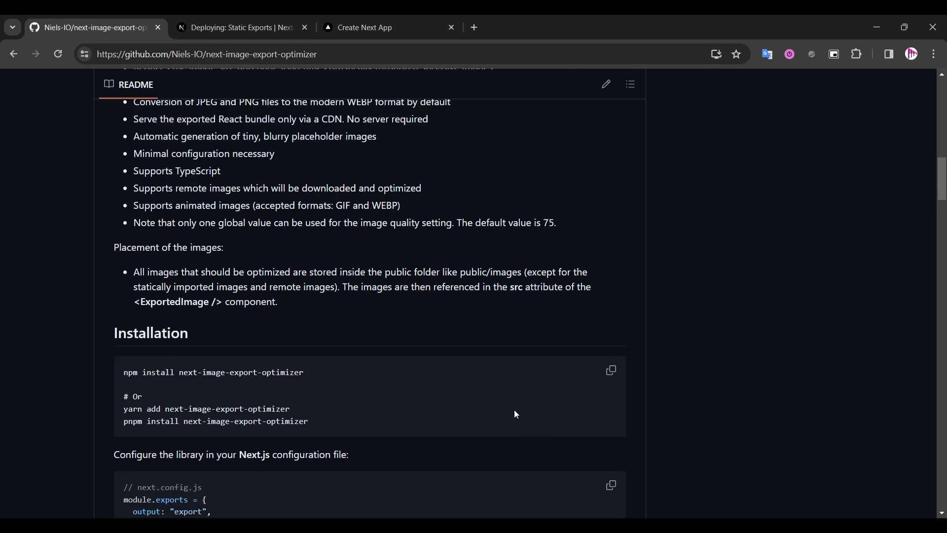
# Return to the README configuration instructions and scroll to the export-command step
pyautogui.scroll(-3)
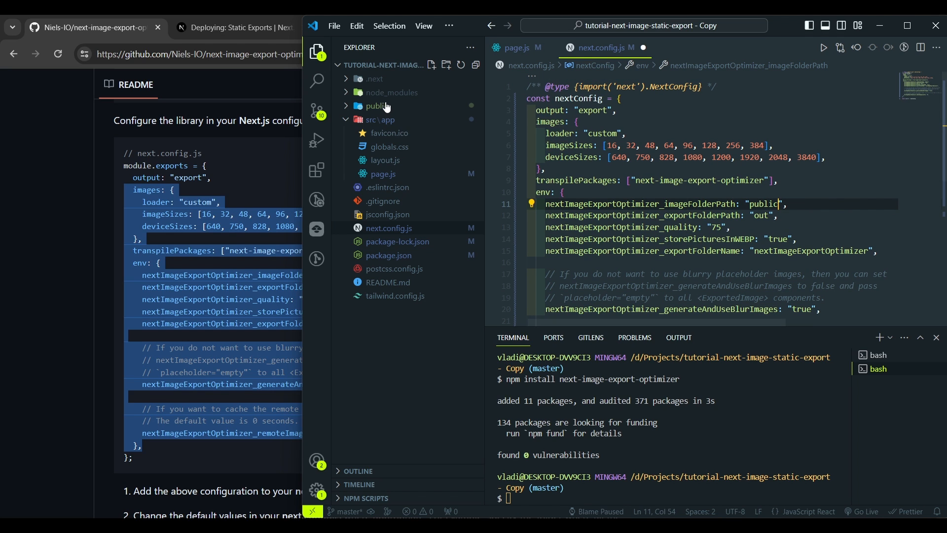
pyautogui.click(375, 106)
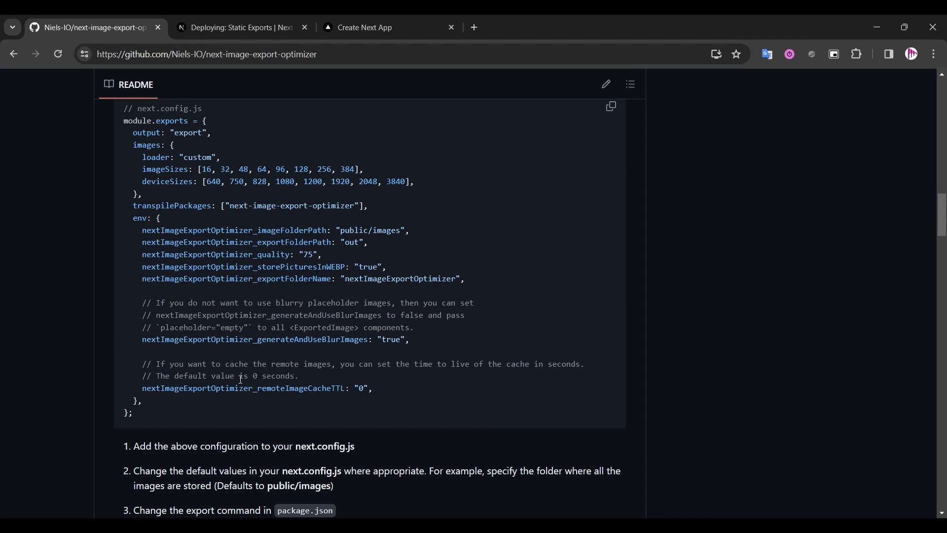
pyautogui.scroll(-3)
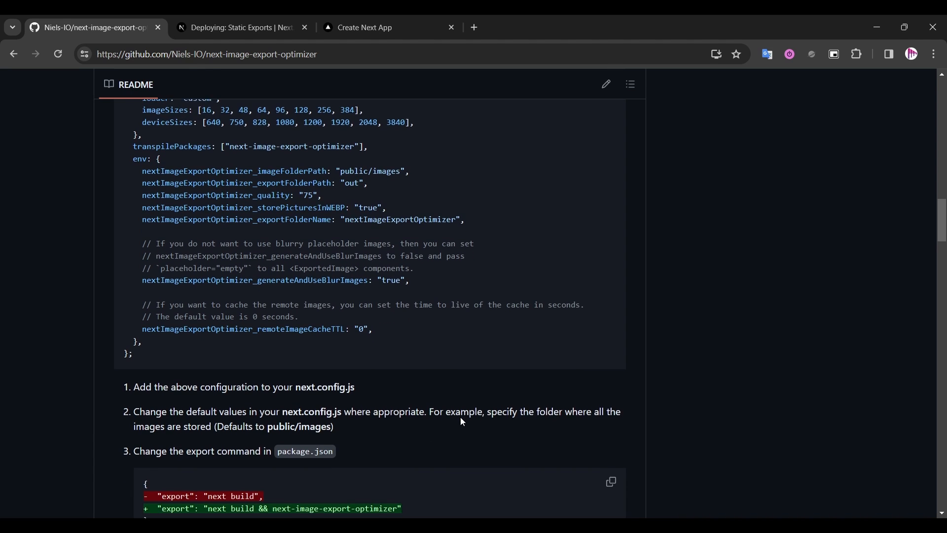
pyautogui.scroll(-3)
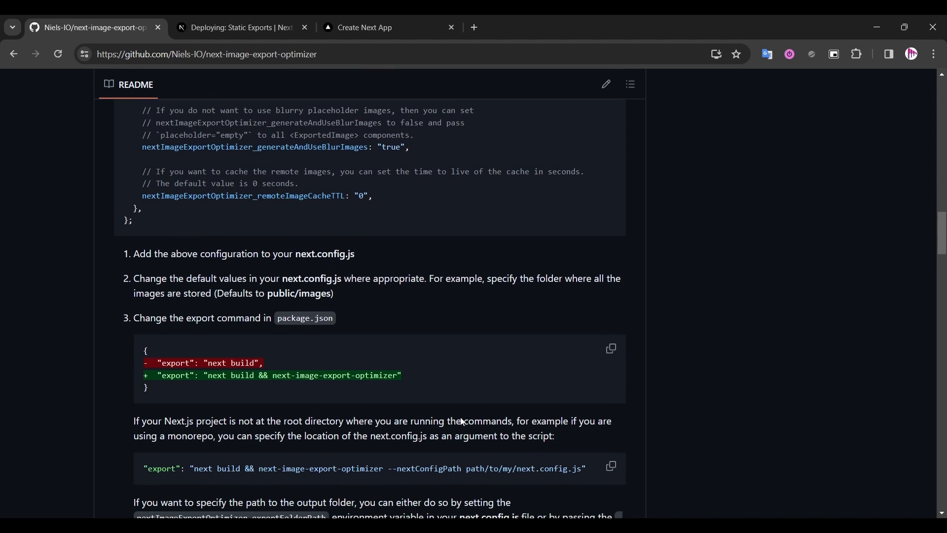
# Set package.json's export script to "next build && next-image-export-optimizer"
pyautogui.scroll(-3)
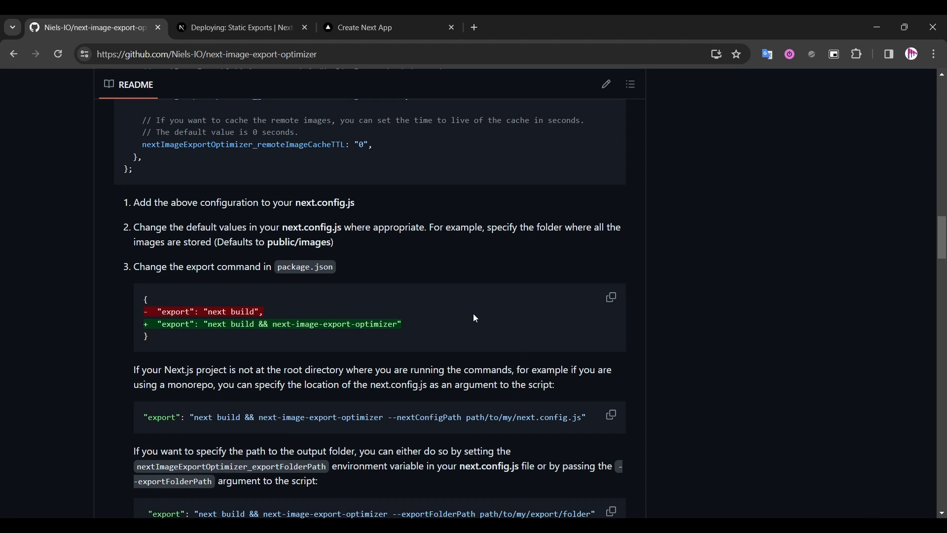
pyautogui.moveTo(592, 451)
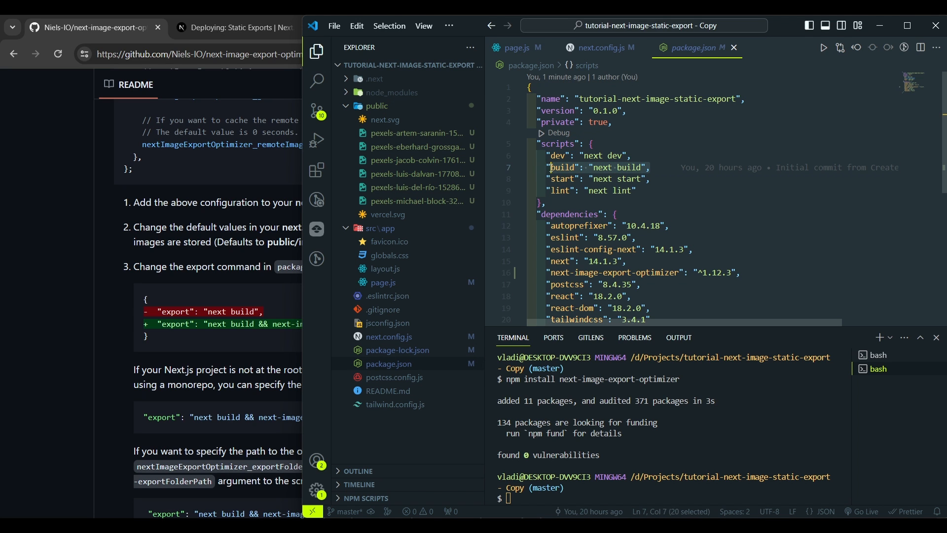
pyautogui.write('"export": "next build && next-image-export-optimizer"')
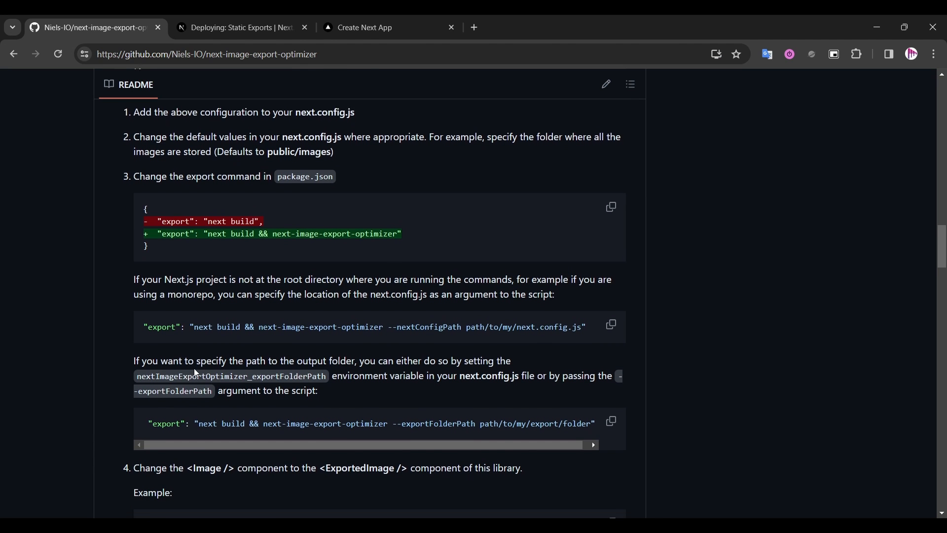
# Highlight 'Image' in README step 4 about switching to ExportedImage
pyautogui.scroll(-3)
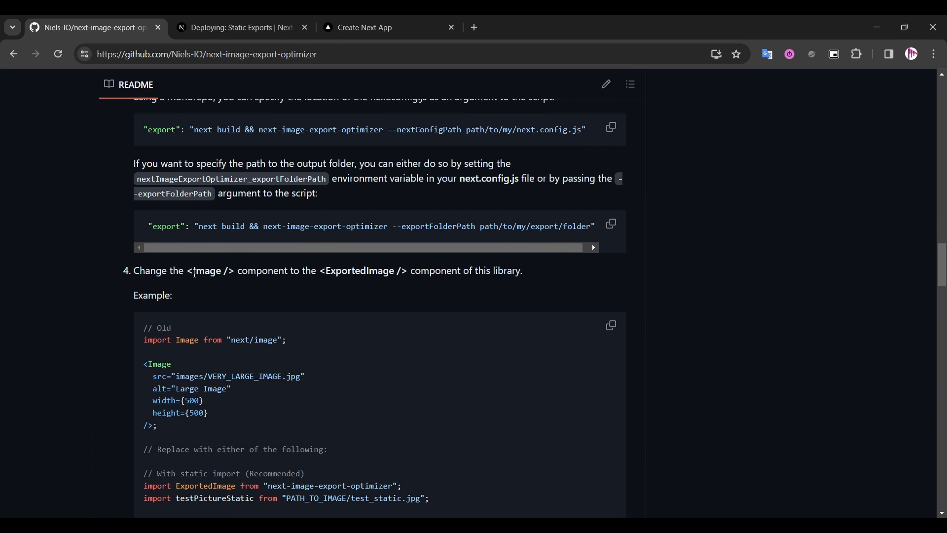
pyautogui.doubleClick(207, 270)
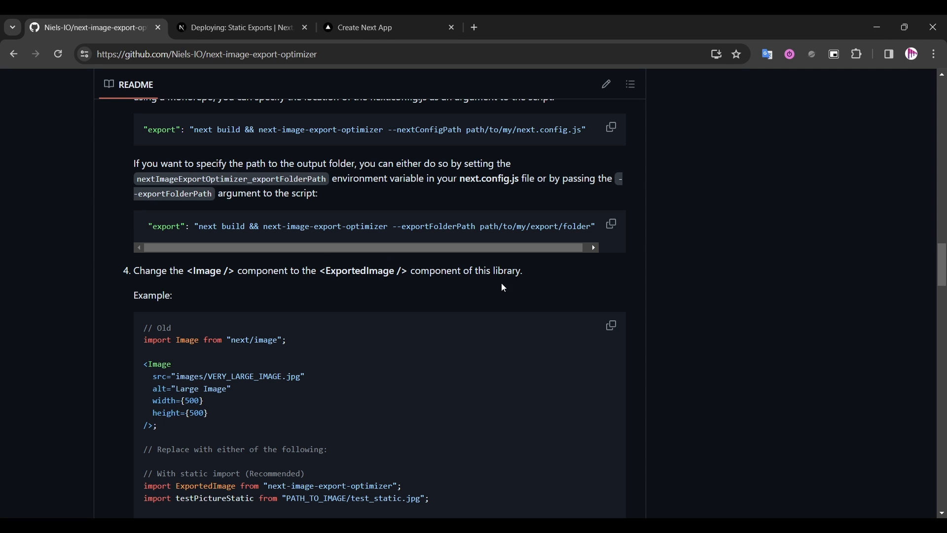
pyautogui.scroll(-3)
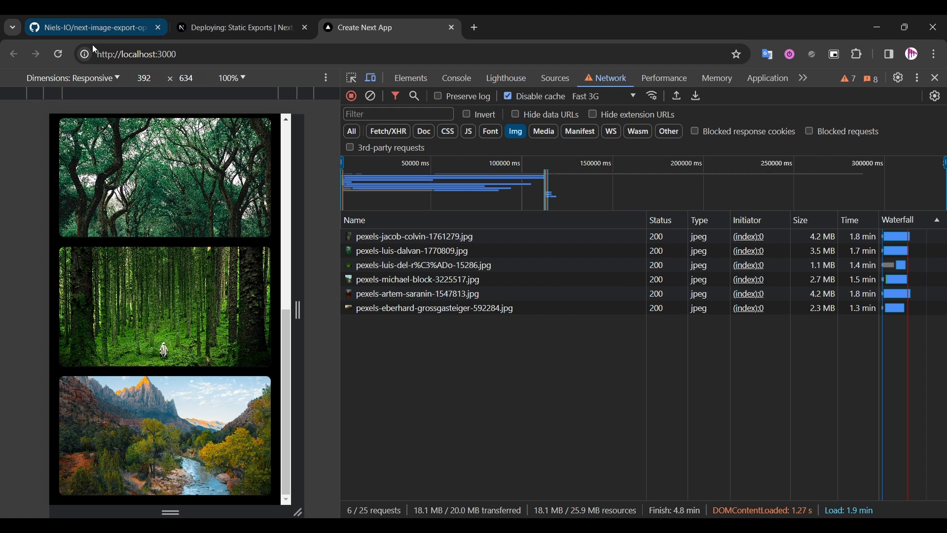
# Reload the gallery with No throttling and inspect the 404 WEBP requests
pyautogui.click(57, 54)
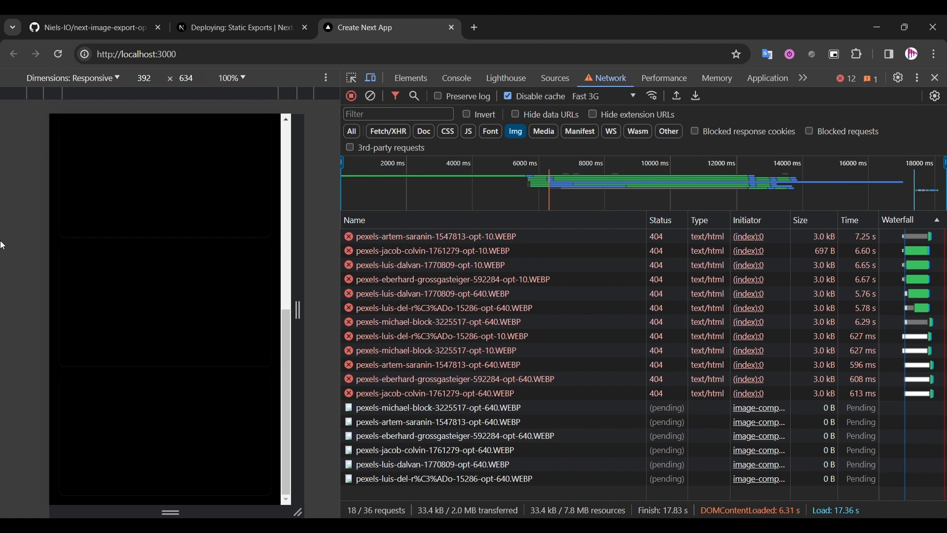
pyautogui.click(601, 96)
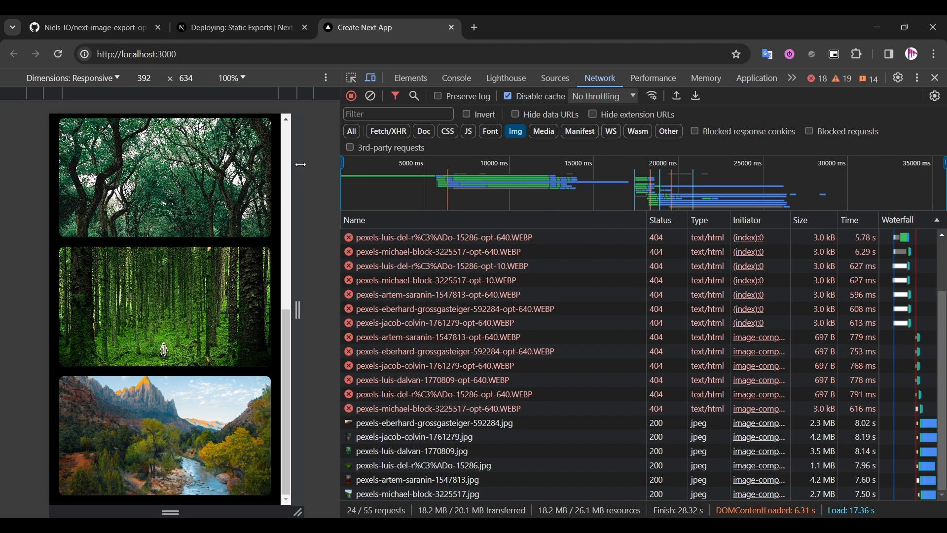
pyautogui.moveTo(388, 131)
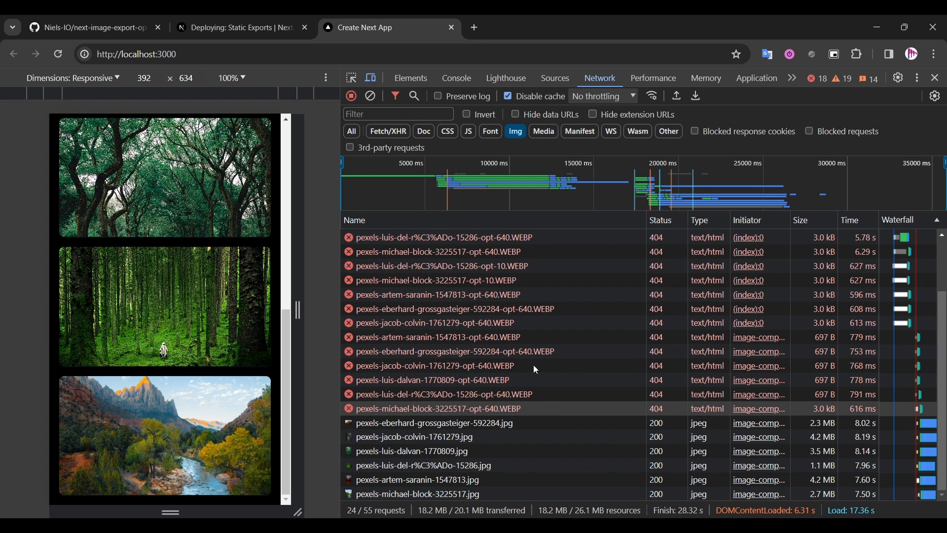
pyautogui.click(456, 78)
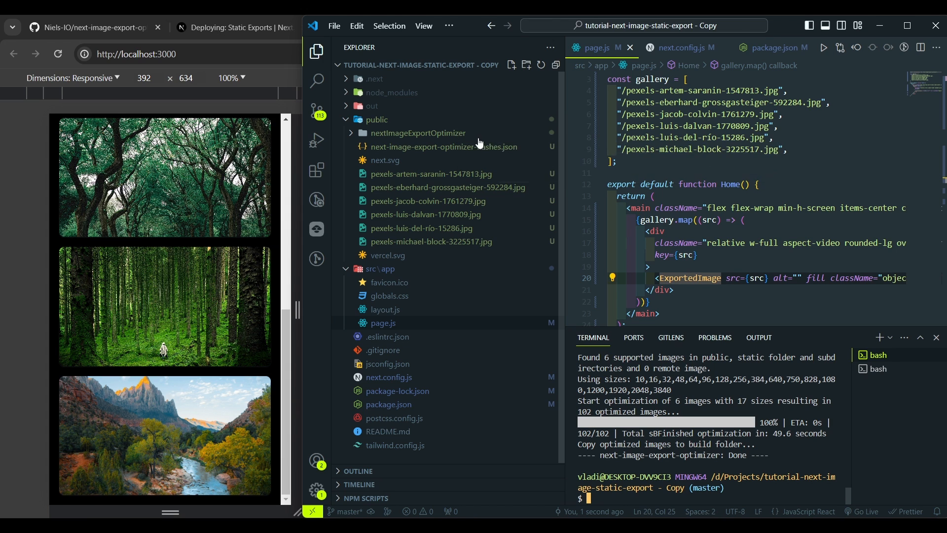
pyautogui.moveTo(418, 133)
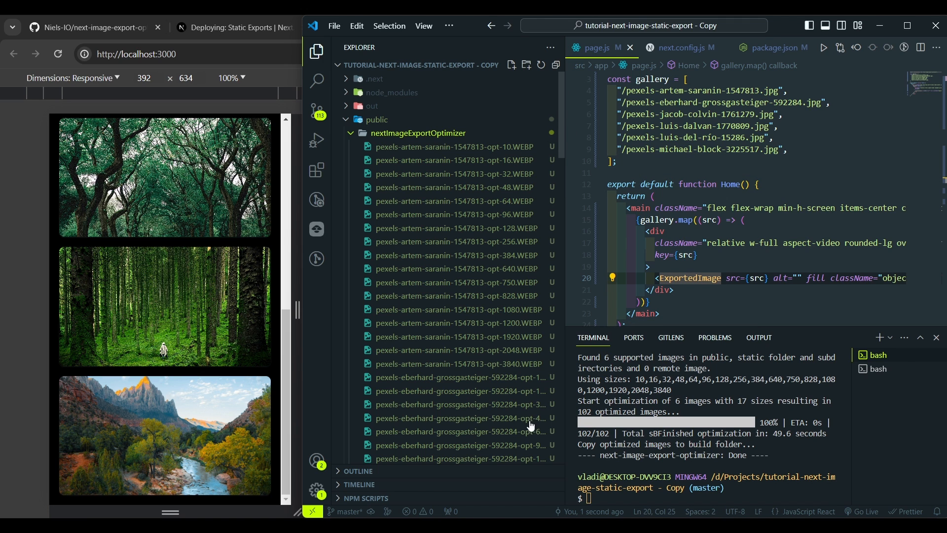
pyautogui.moveTo(633, 252)
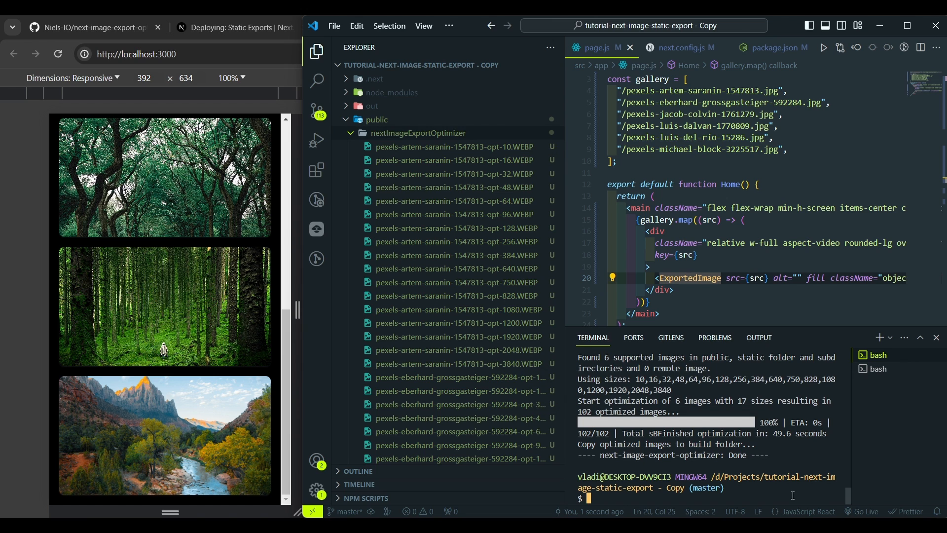
# Run 'npx serve out' in the terminal to serve the exported site
pyautogui.write('xps')
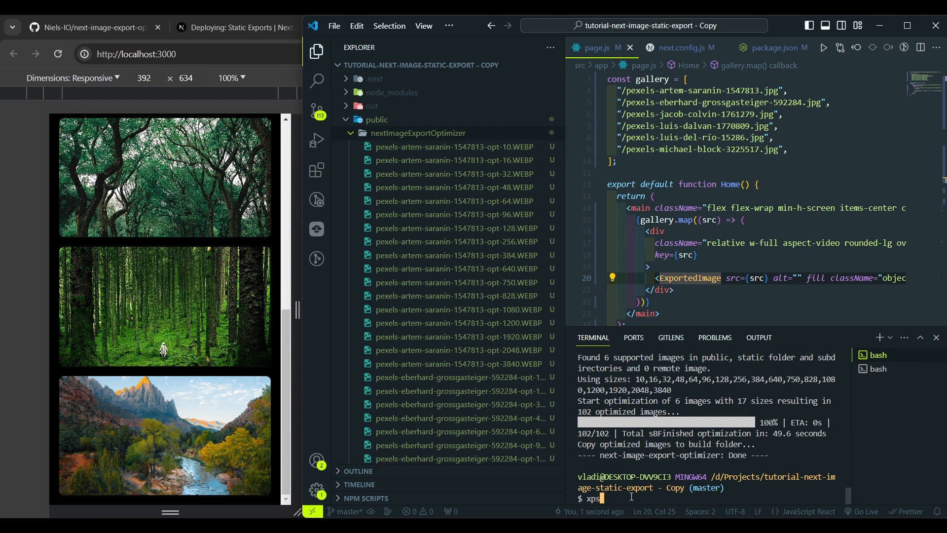
pyautogui.write('npx serve out')
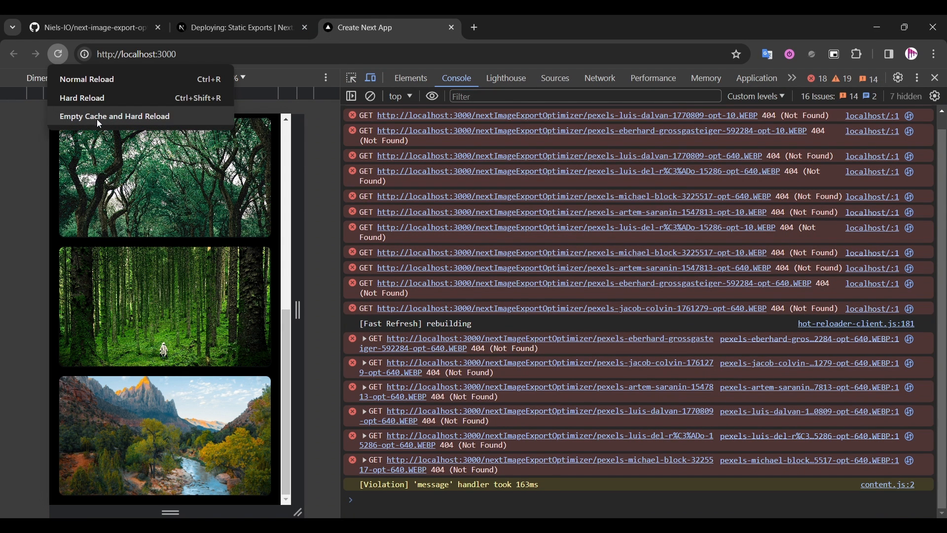
# Empty cache and hard-reload the gallery, then widen the viewport to watch larger WEBP sizes load
pyautogui.click(113, 116)
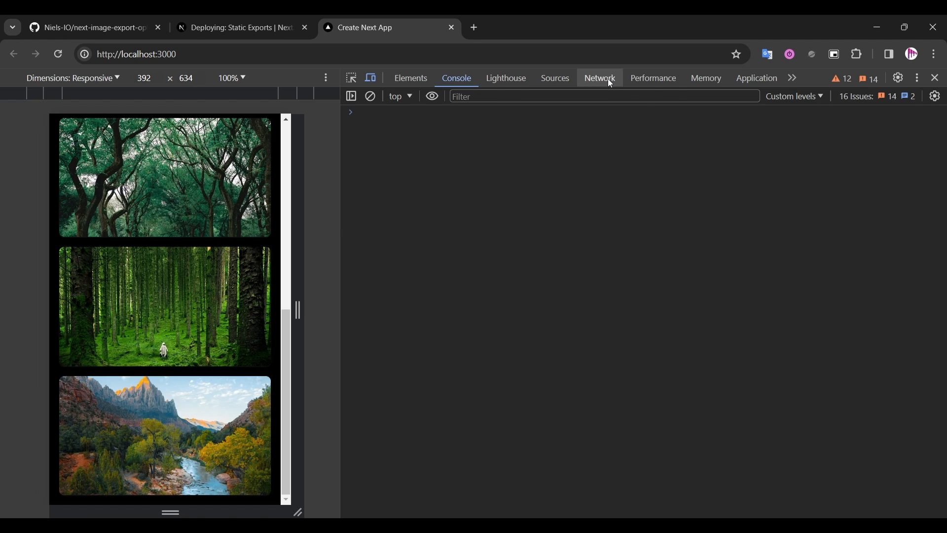
pyautogui.click(600, 78)
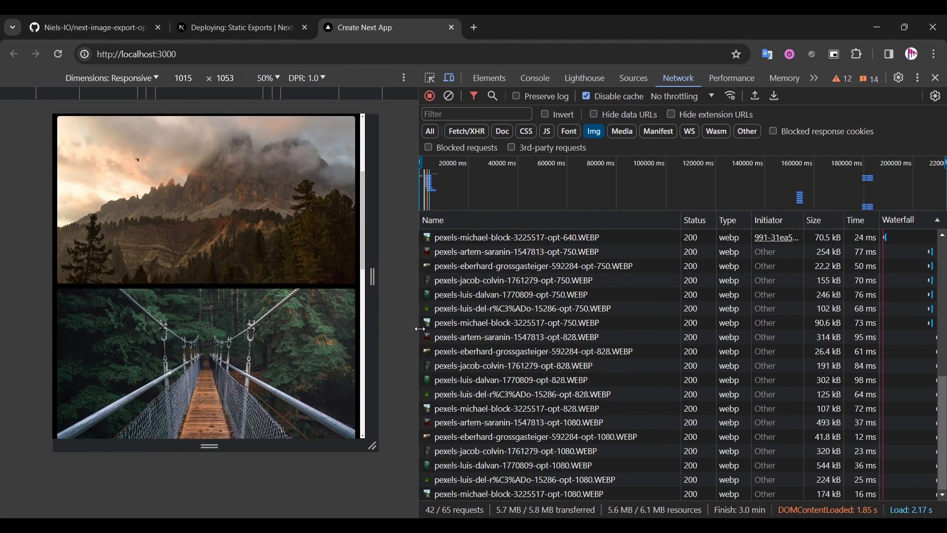
pyautogui.moveTo(373, 277); pyautogui.dragTo(387, 361)
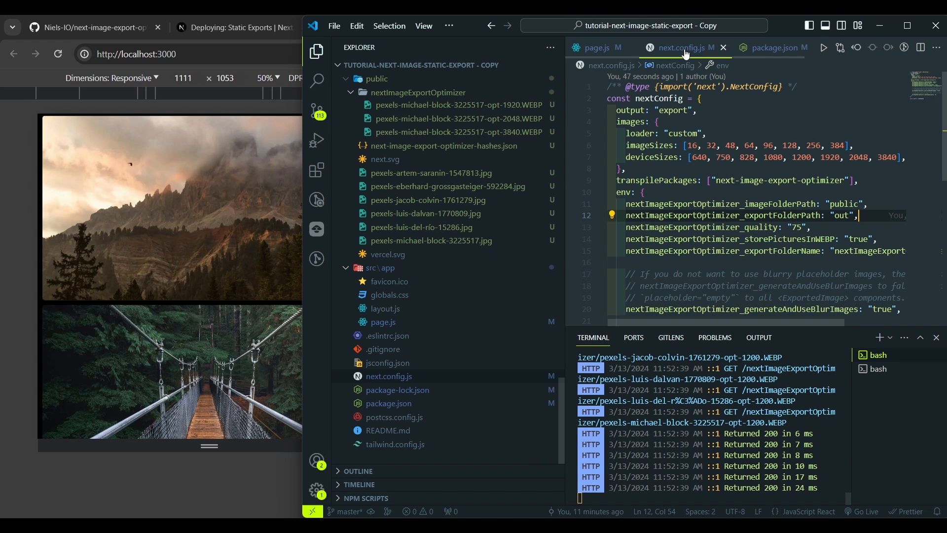
# Clear imageSizes and set deviceSizes to 360, 480, 768, 992, 1200, 1920 in next.config.js
pyautogui.click(691, 157)
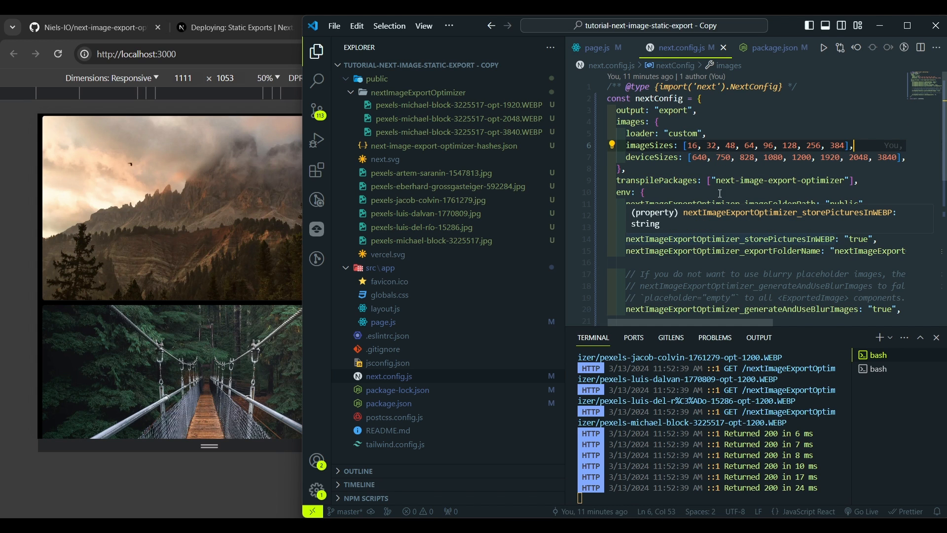
pyautogui.moveTo(835, 132)
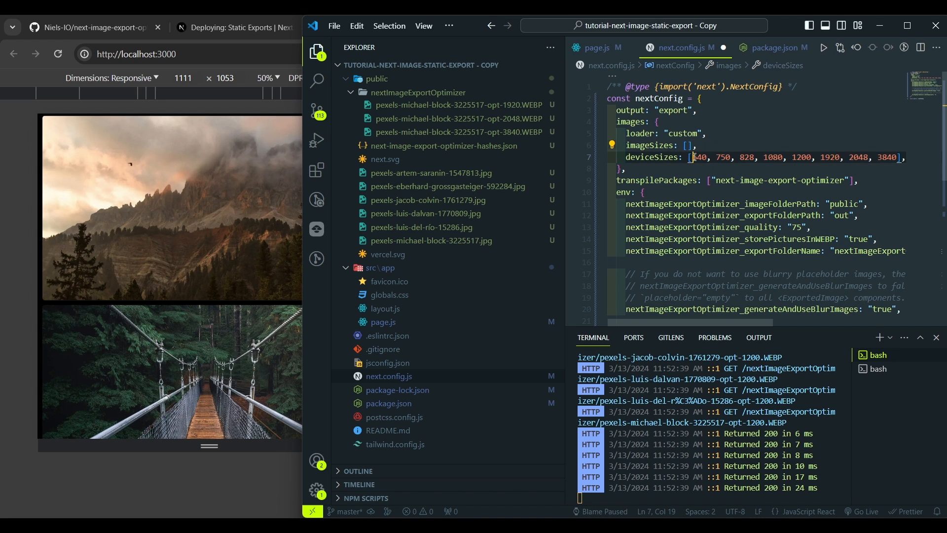
pyautogui.write('16, 32, 48, 64, 96, 128, 256, 384, 640, 750,')
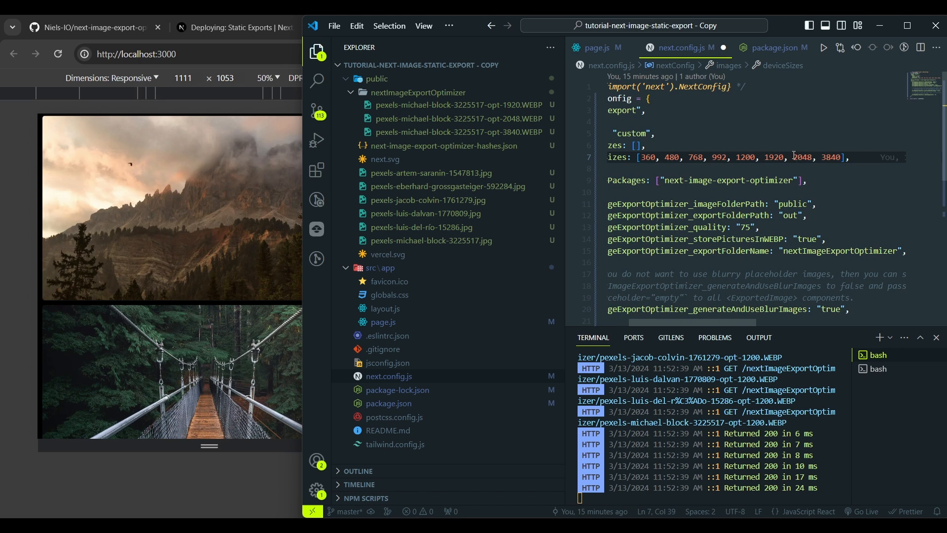
pyautogui.press('Backspace')
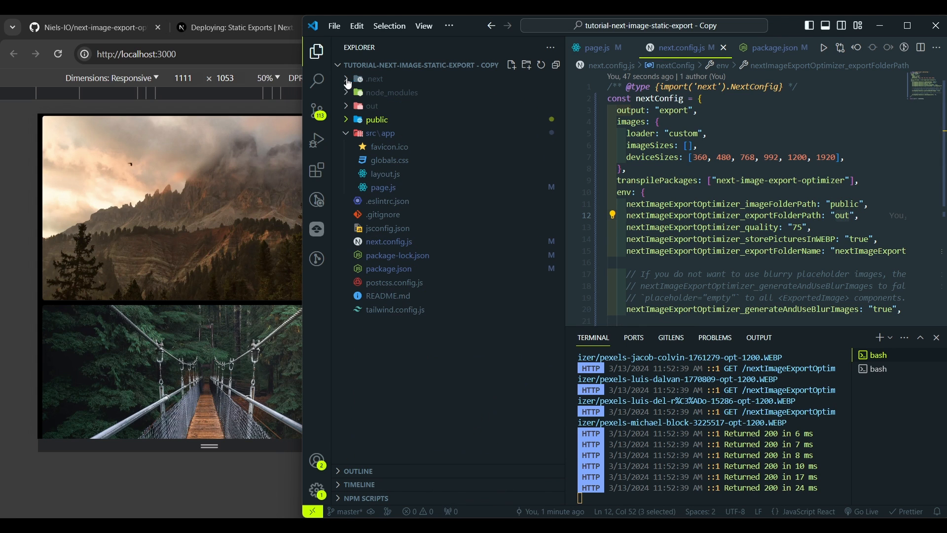
# Change nextImageExportOptimizer_quality from 75 to 80 in next.config.js
pyautogui.doubleClick(703, 227)
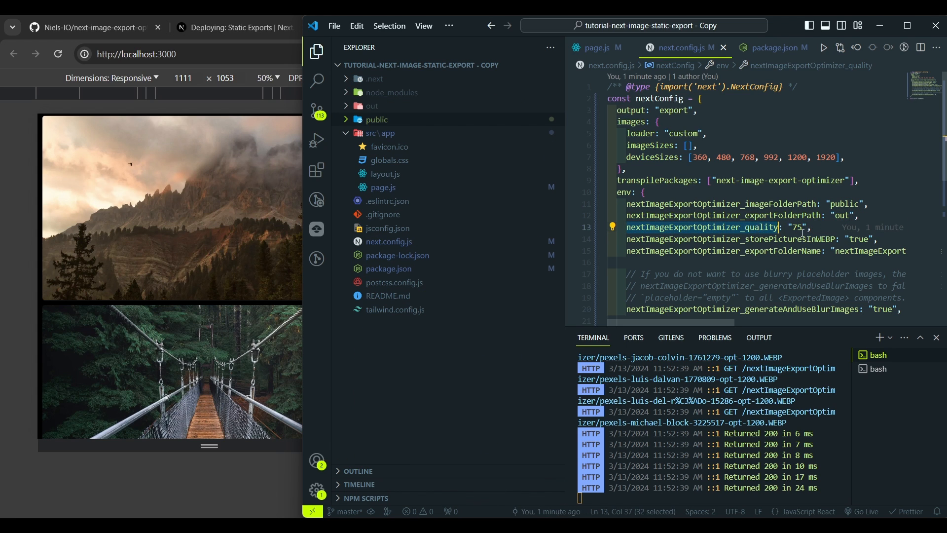
pyautogui.write('80')
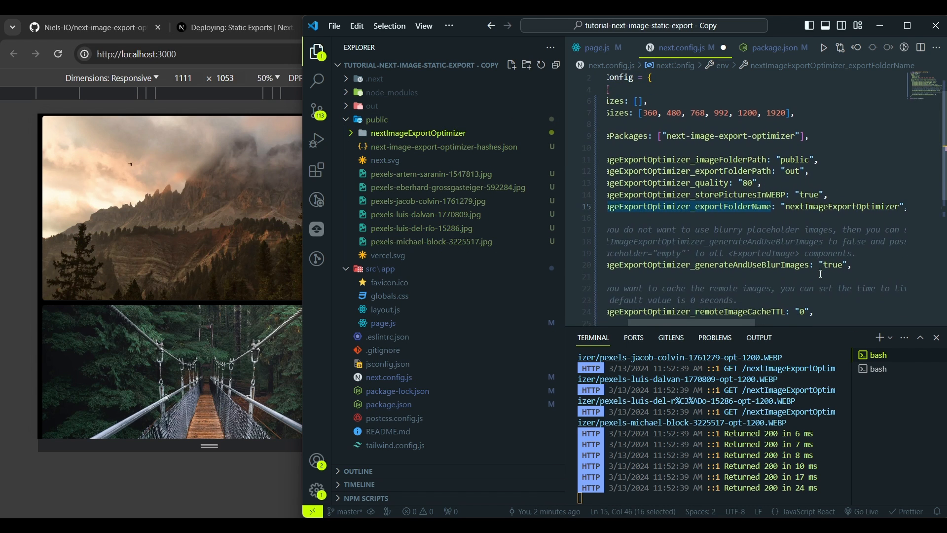
pyautogui.scroll(-3)
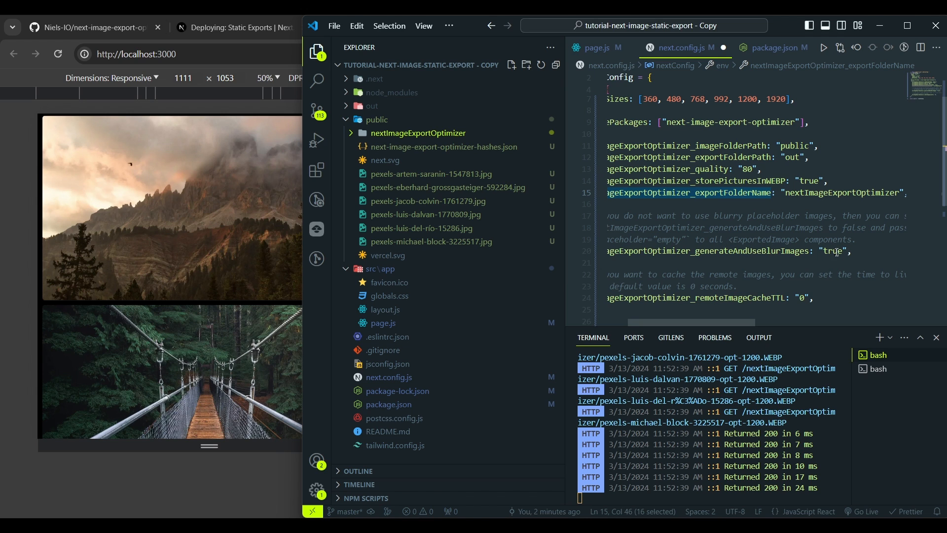
pyautogui.moveTo(464, 133)
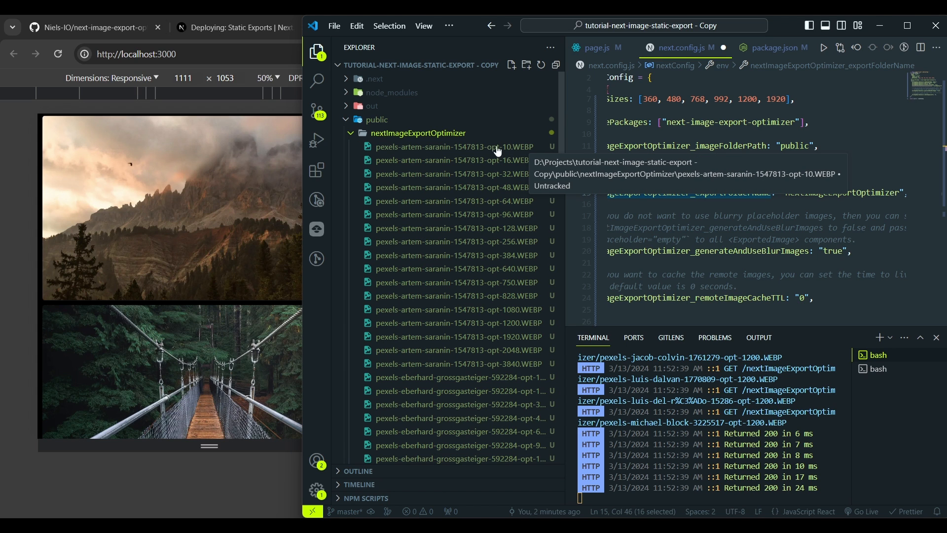
pyautogui.moveTo(476, 150)
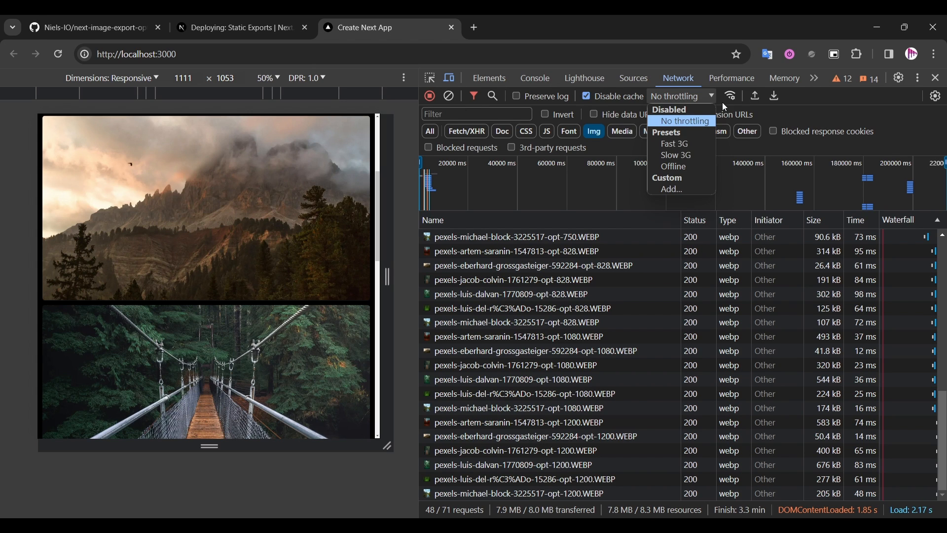
# Throttle the network to Fast 3G and reload the gallery page
pyautogui.click(672, 144)
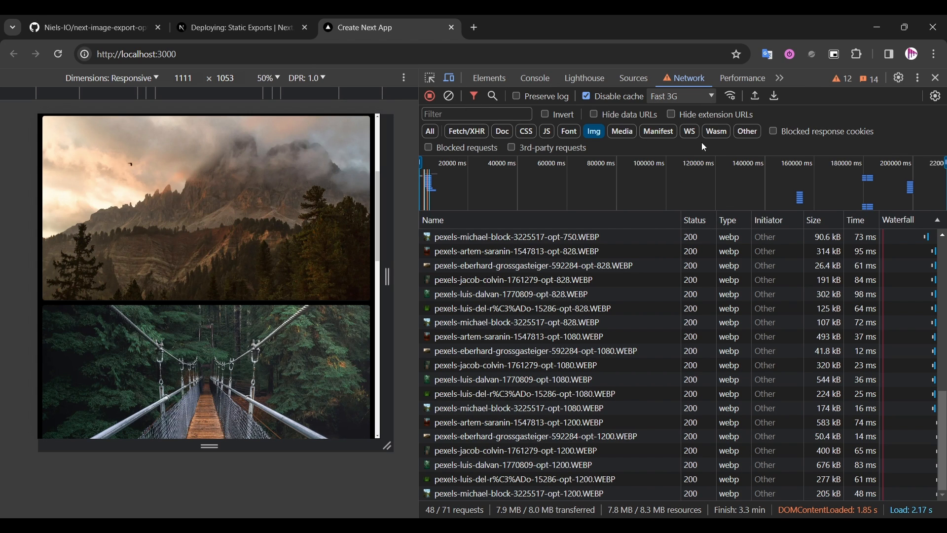
pyautogui.moveTo(58, 54)
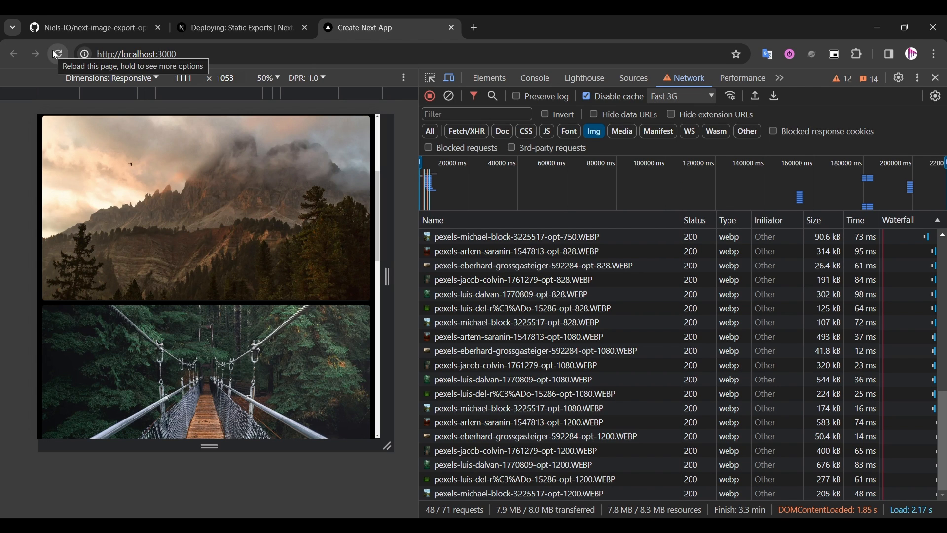
pyautogui.click(58, 53)
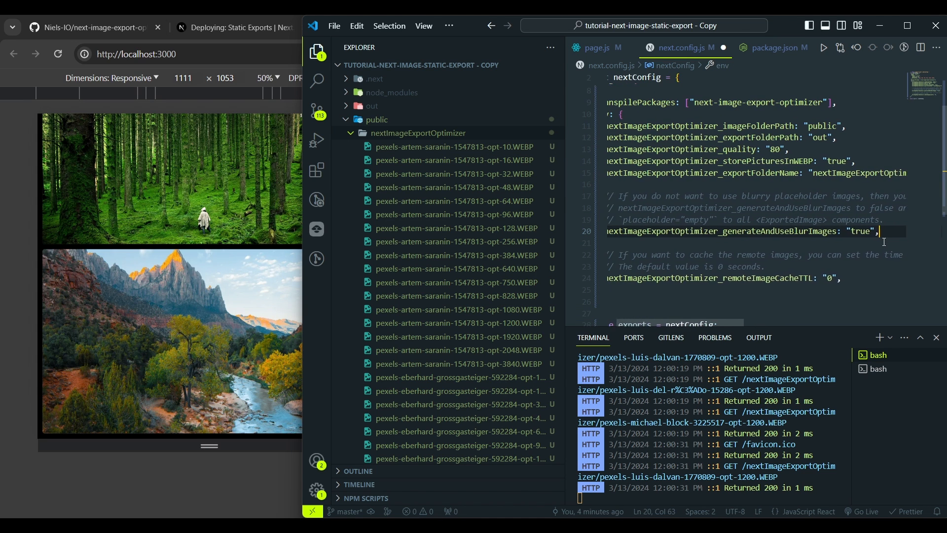
pyautogui.hscroll(-3)
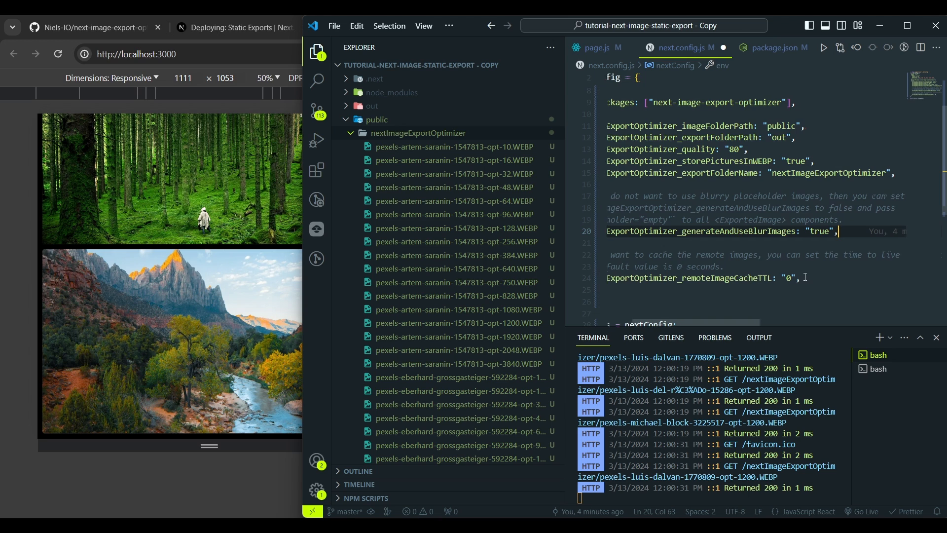